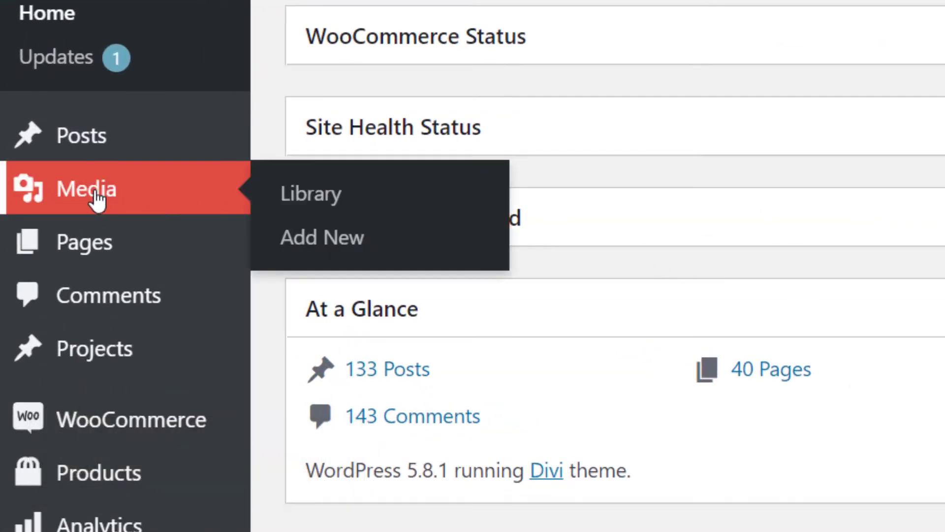
pyautogui.moveTo(311, 194)
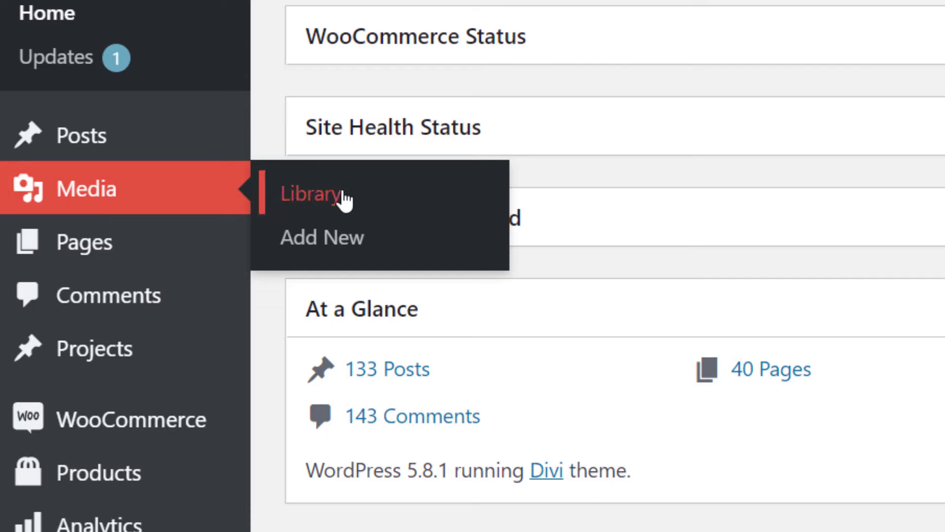
pyautogui.moveTo(323, 237)
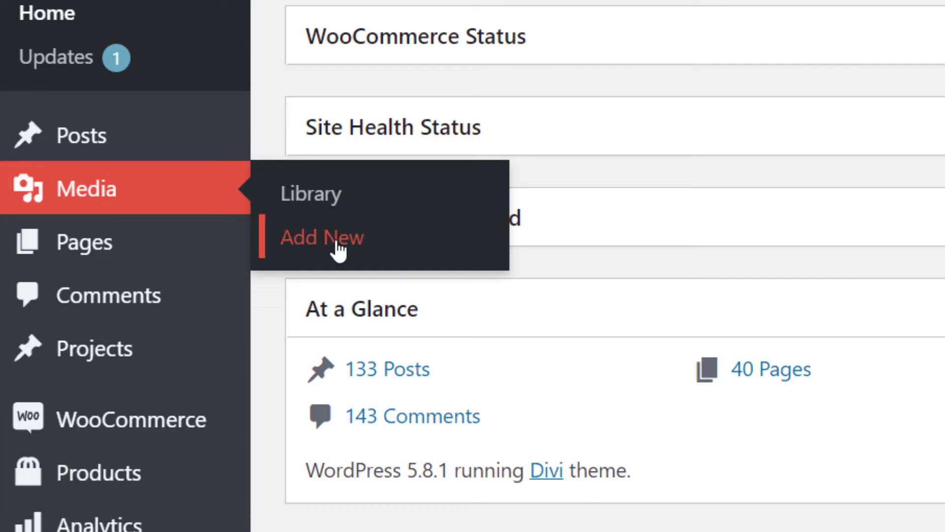
pyautogui.moveTo(310, 193)
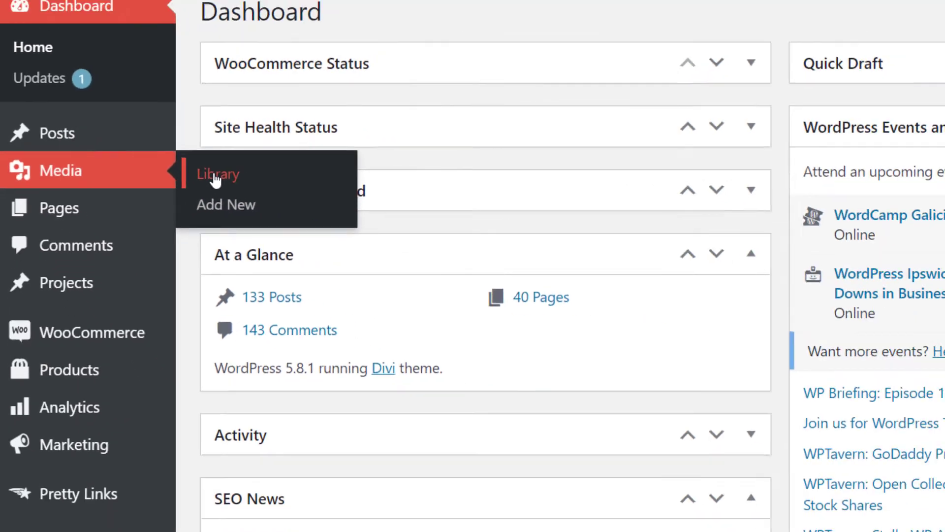
# - Open the Media Library and show the white flame image's attachment details
pyautogui.click(217, 174)
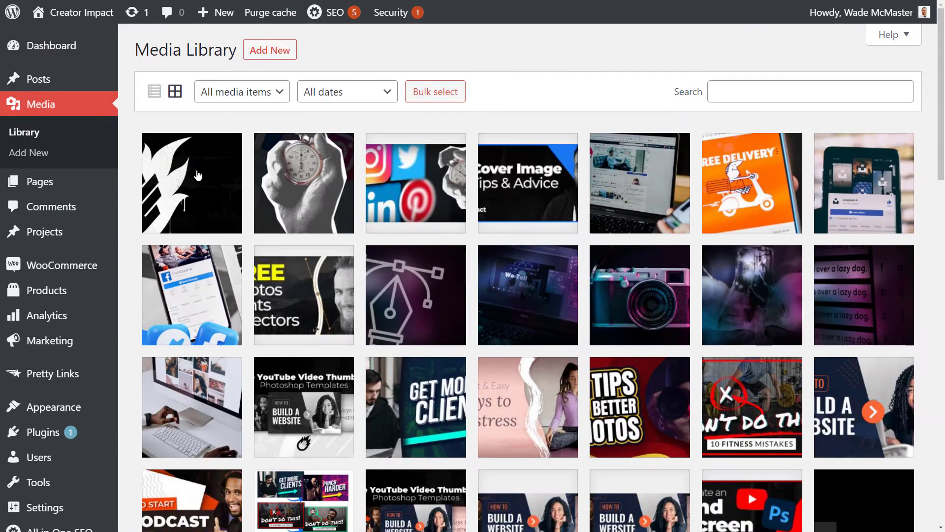
pyautogui.click(191, 183)
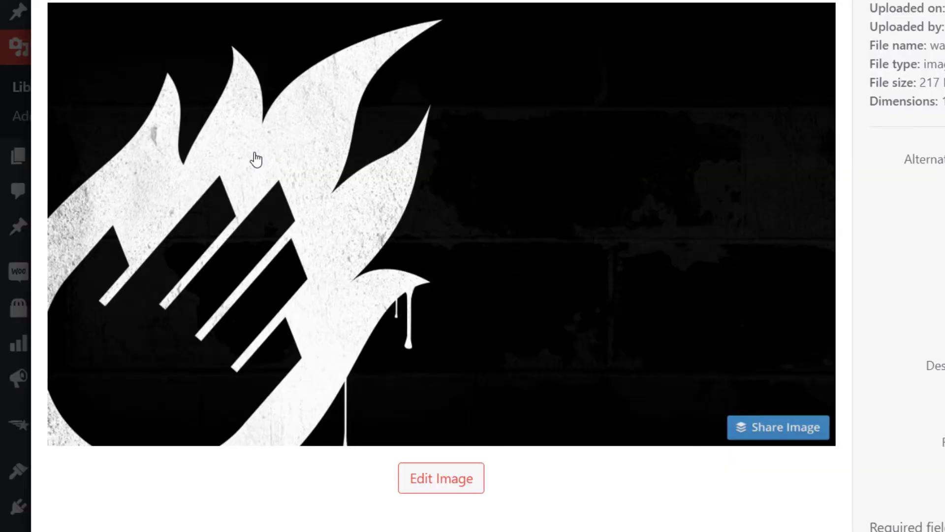
pyautogui.moveTo(262, 157)
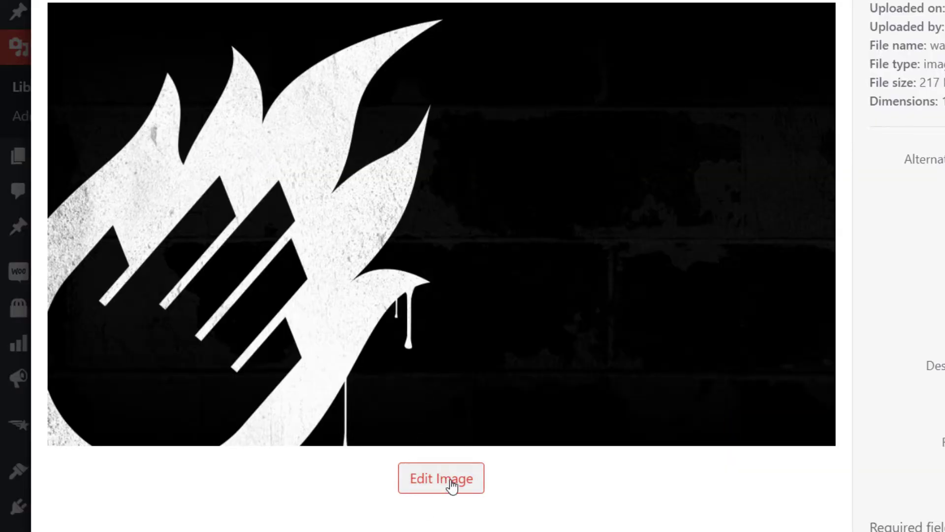
# - Edit the flame image, flip it horizontally and vertically, rotate right then left, ending in original orientation
pyautogui.click(441, 478)
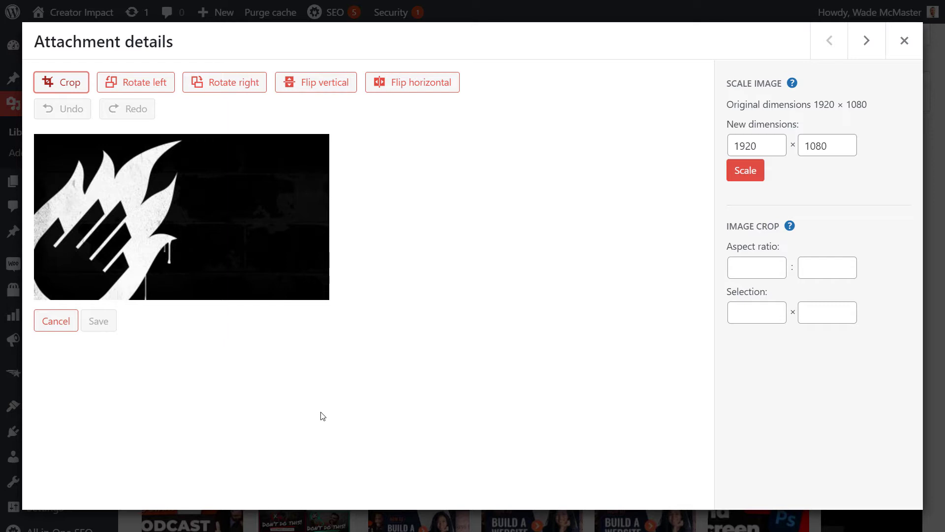
pyautogui.moveTo(312, 273)
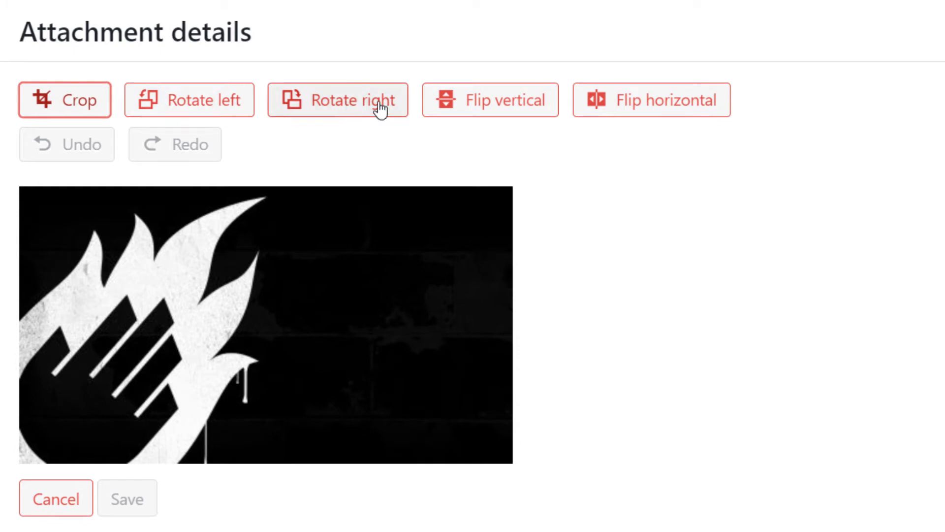
pyautogui.moveTo(565, 133)
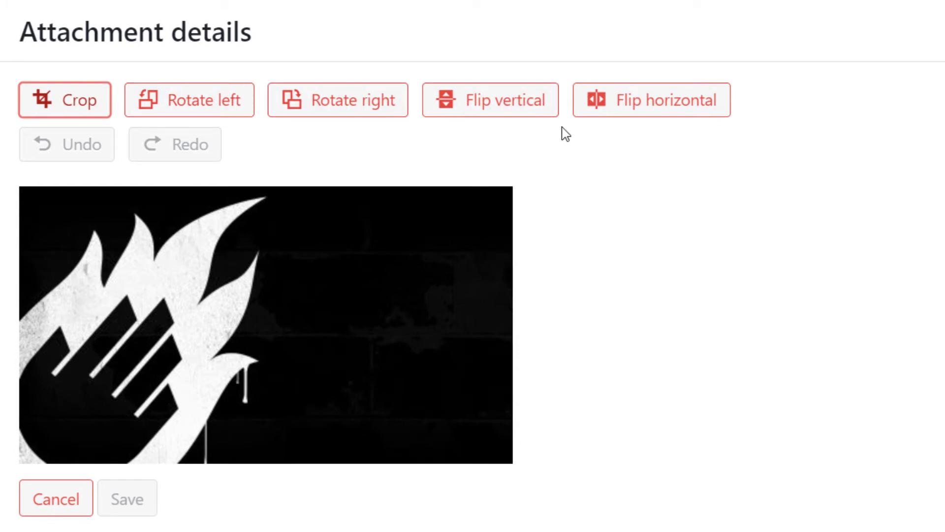
pyautogui.moveTo(649, 117)
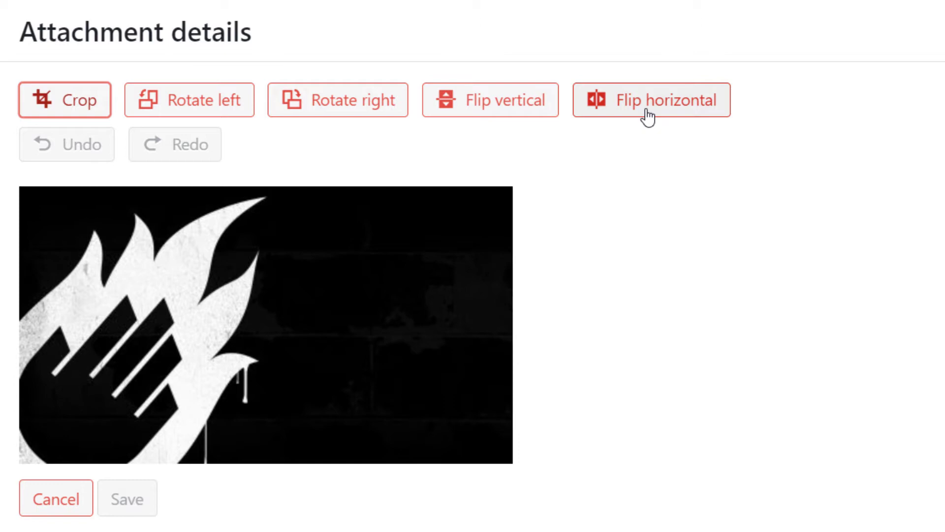
pyautogui.click(651, 99)
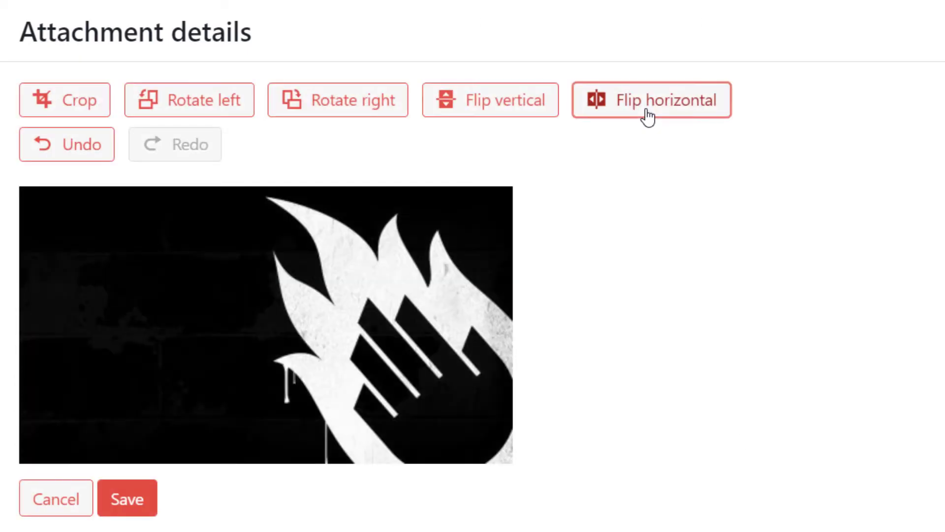
pyautogui.click(652, 99)
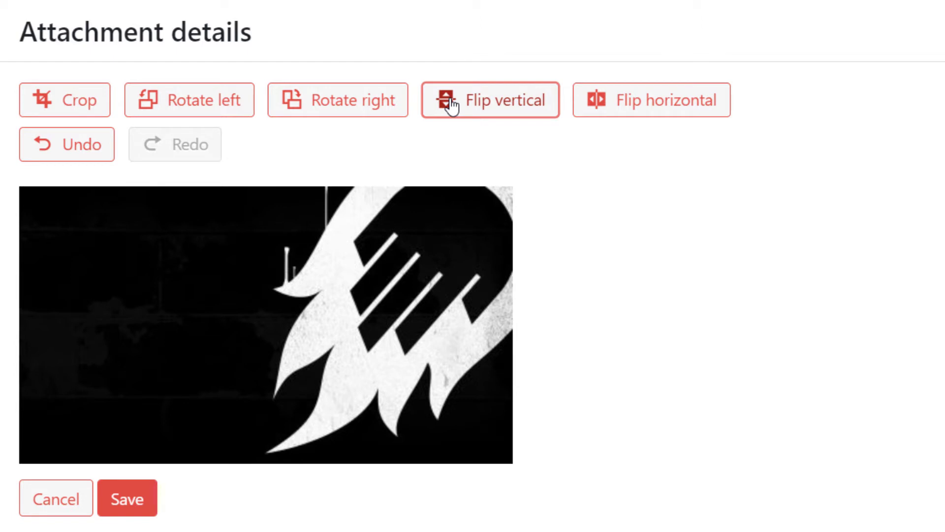
pyautogui.click(491, 100)
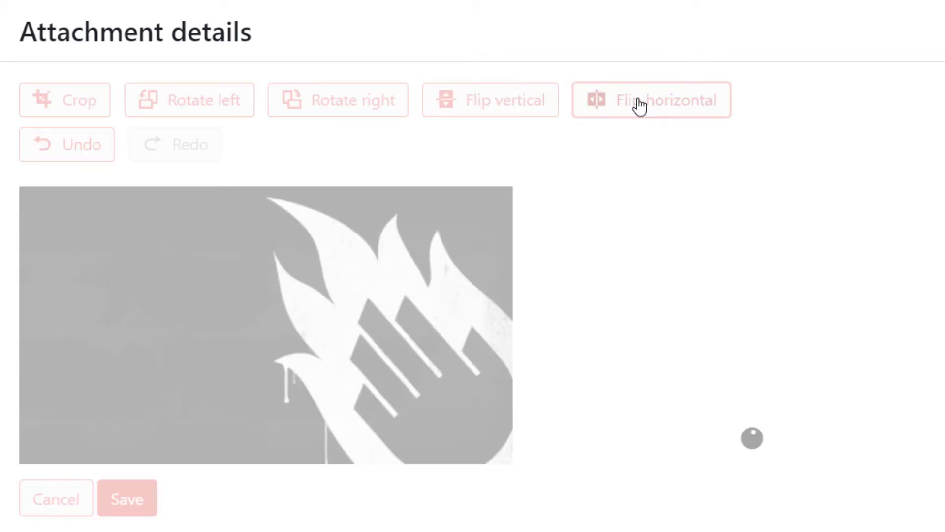
pyautogui.click(650, 100)
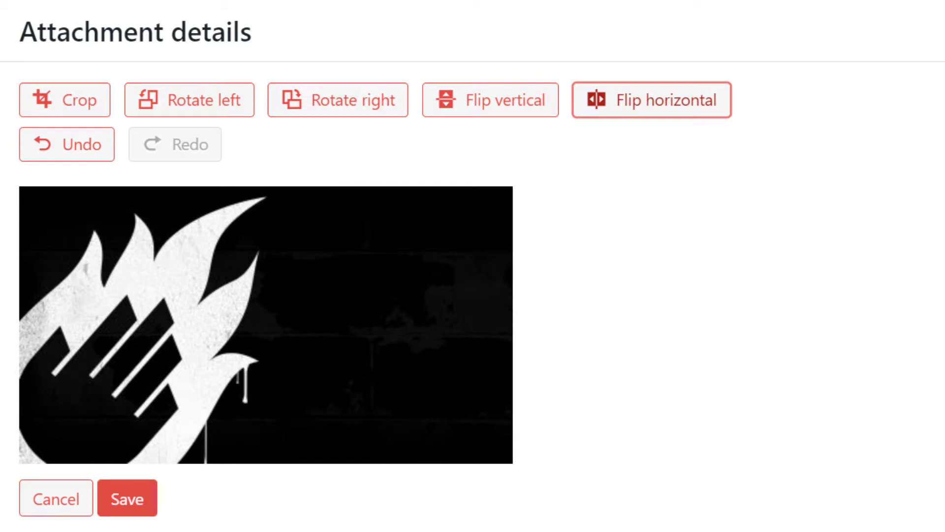
pyautogui.moveTo(374, 140)
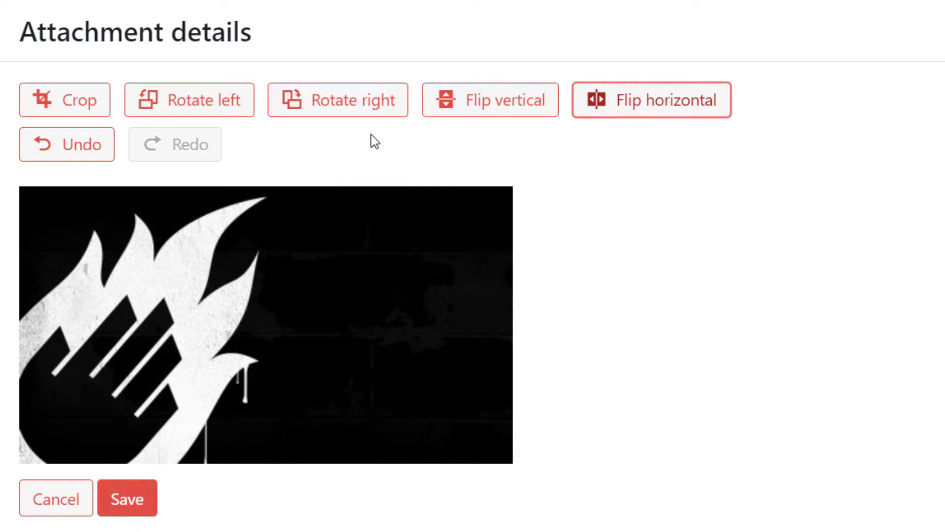
pyautogui.click(189, 99)
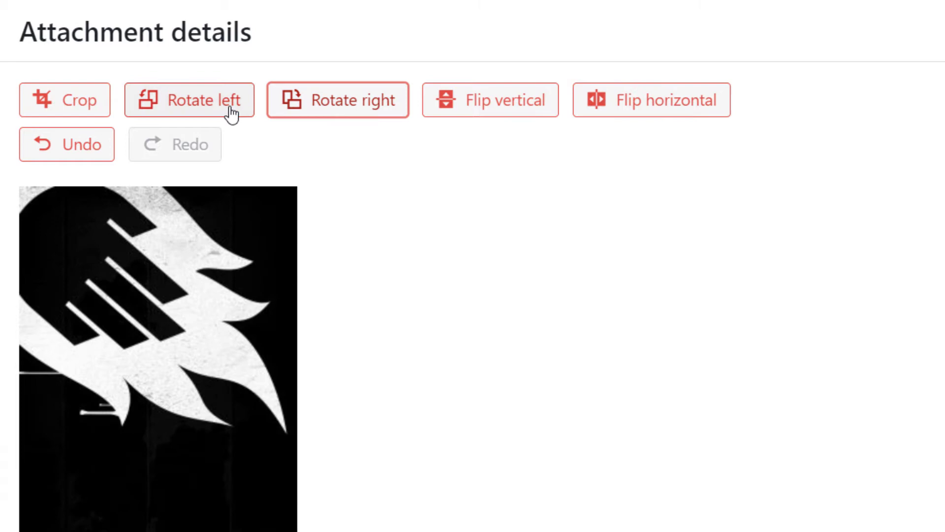
pyautogui.click(189, 99)
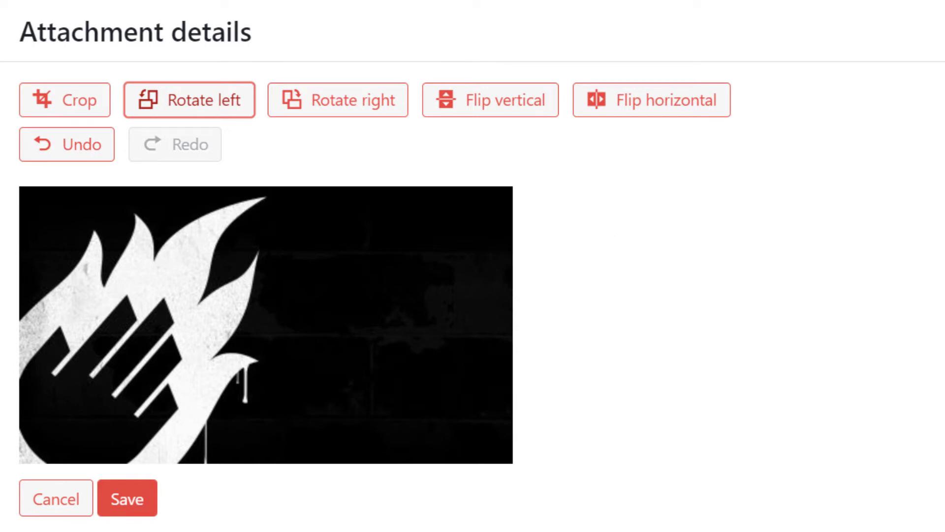
pyautogui.moveTo(83, 125)
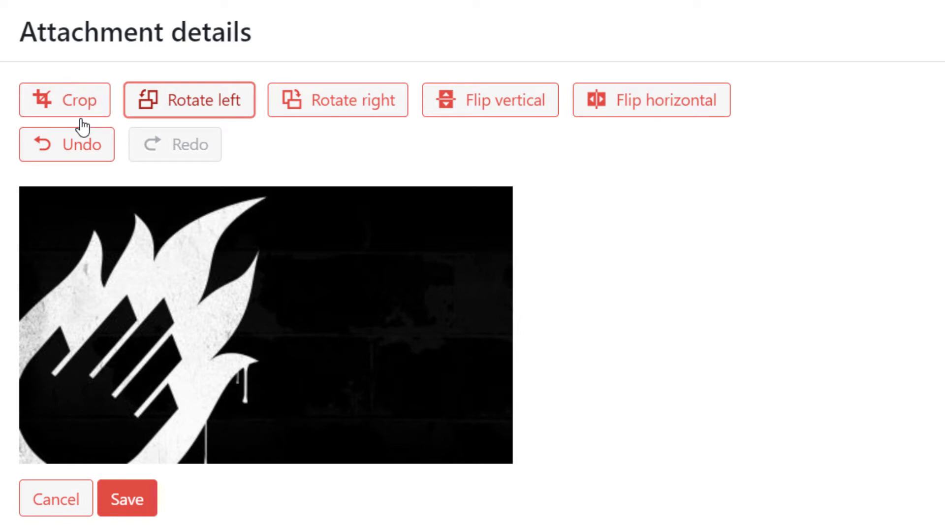
pyautogui.moveTo(65, 99)
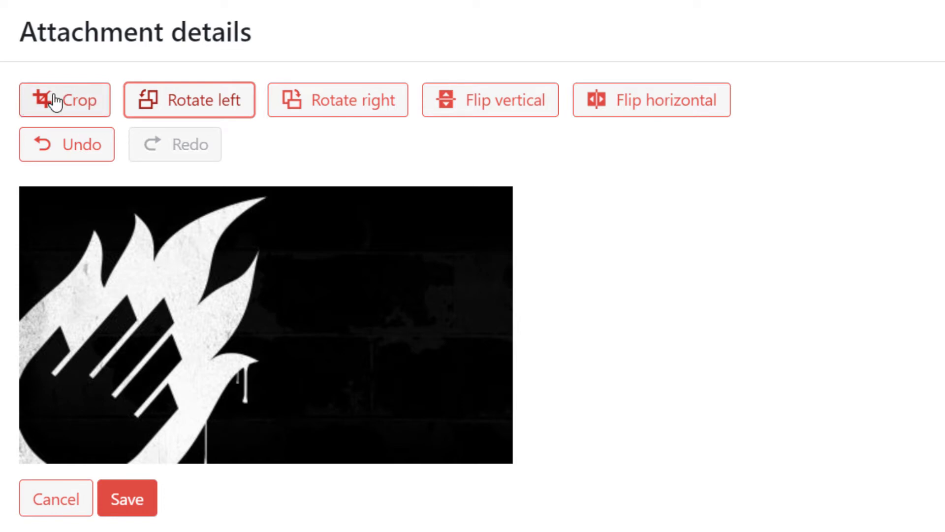
# - Crop the image to a 1:1 square selection around the white flames
pyautogui.click(64, 100)
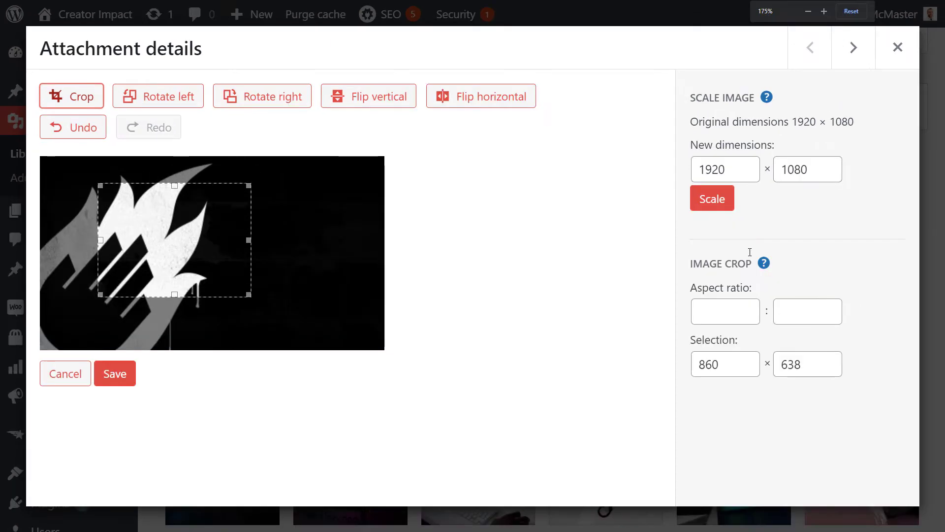
pyautogui.click(726, 311)
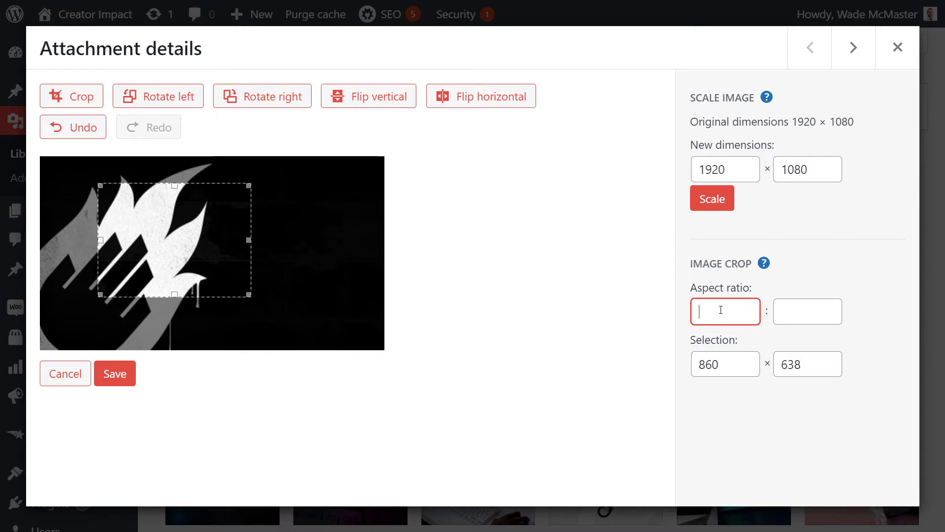
pyautogui.write('1')
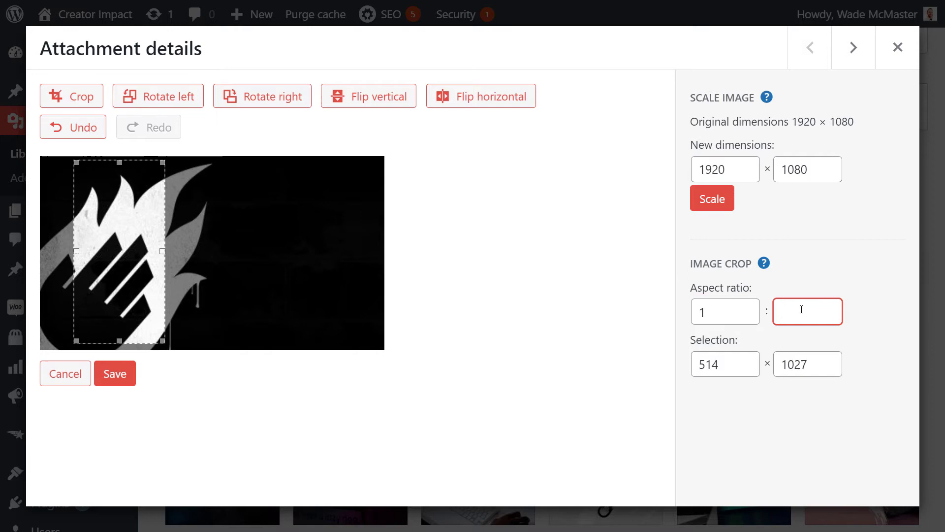
pyautogui.write('1')
pyautogui.click(725, 363)
pyautogui.write('8')
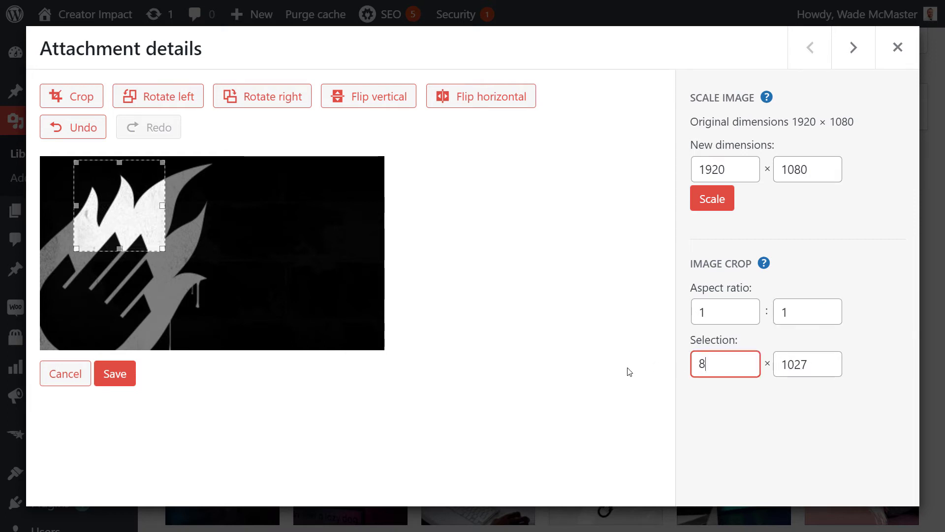
pyautogui.write('00')
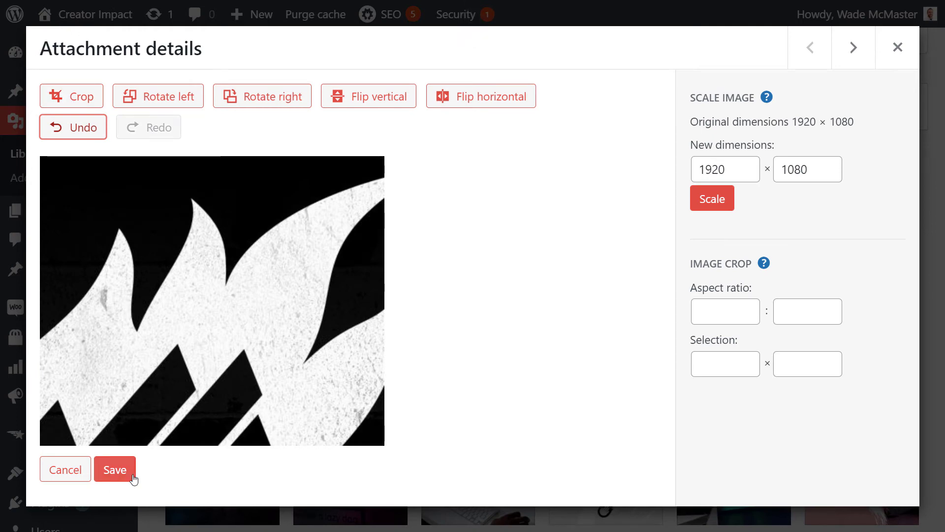
# - Save the cropped image, then scale it down to 500 × 420 pixels
pyautogui.click(114, 469)
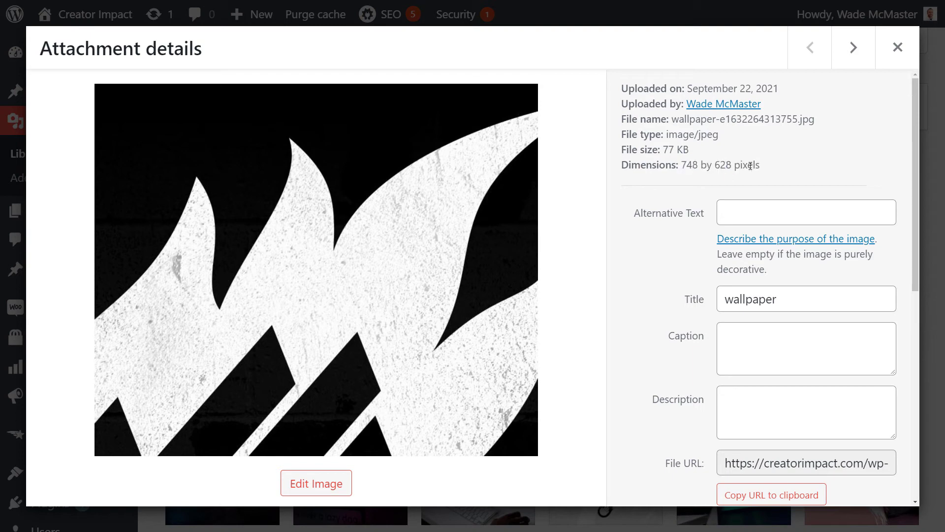
pyautogui.click(853, 47)
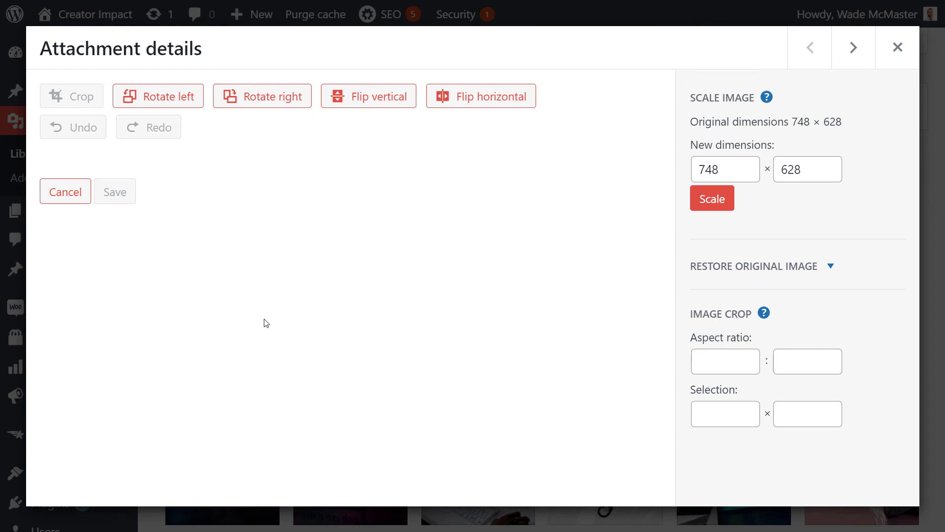
pyautogui.click(71, 96)
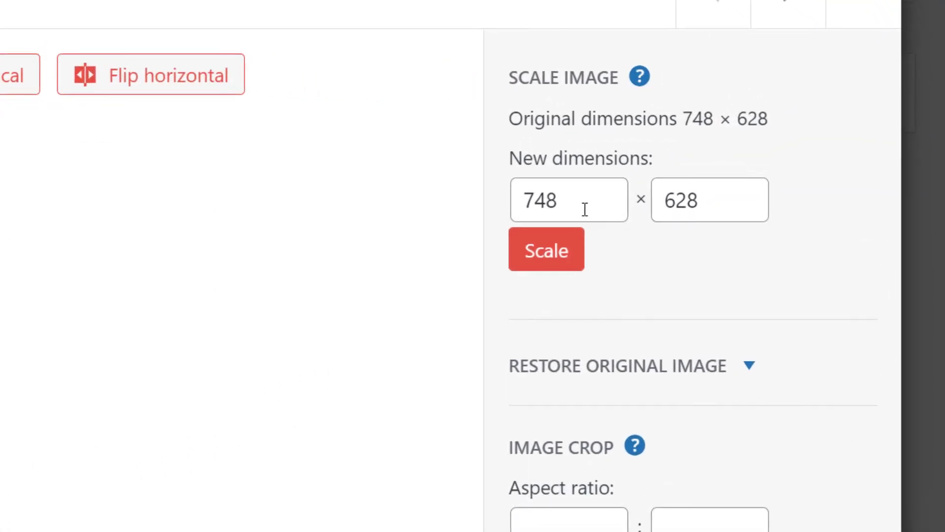
pyautogui.write('5')
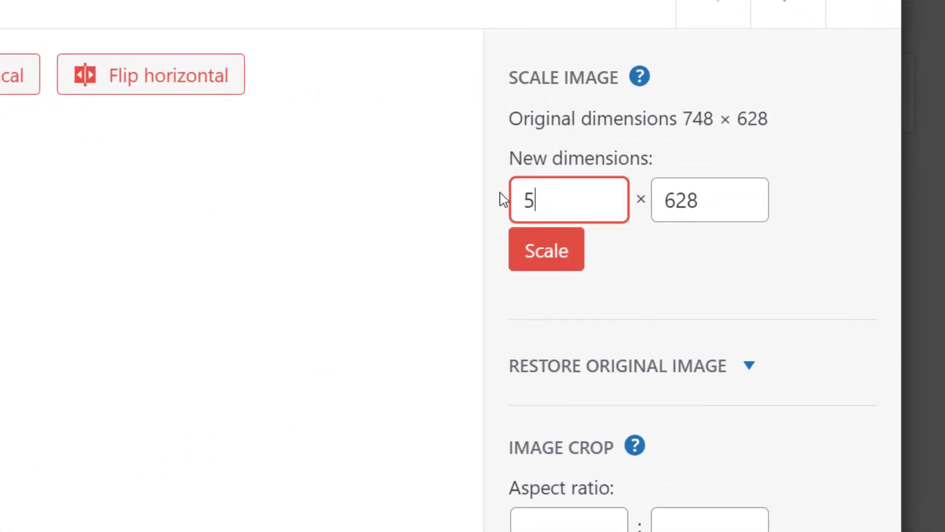
pyautogui.write('00')
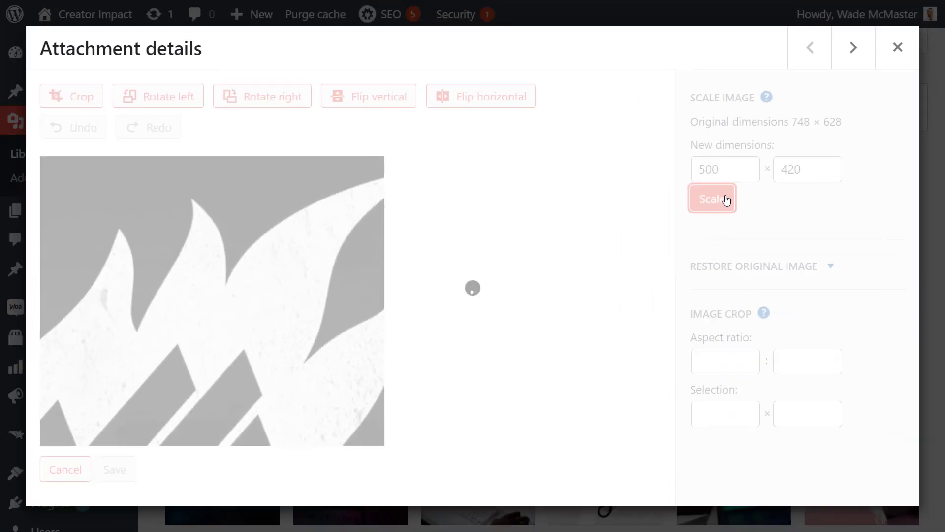
pyautogui.click(712, 198)
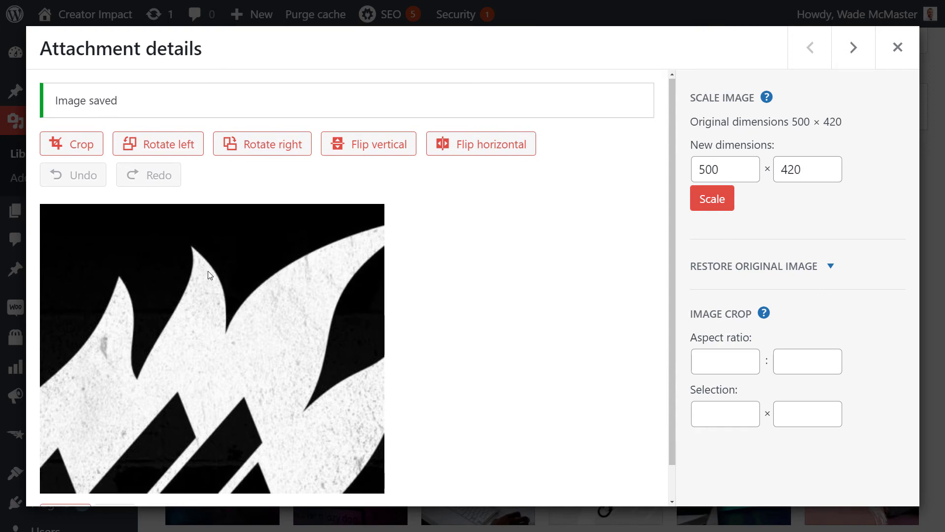
pyautogui.moveTo(63, 202)
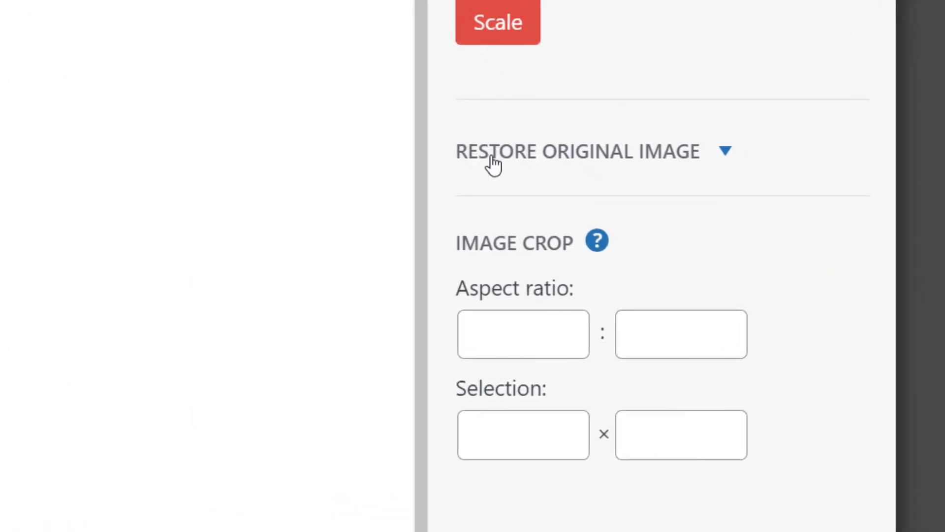
pyautogui.moveTo(729, 162)
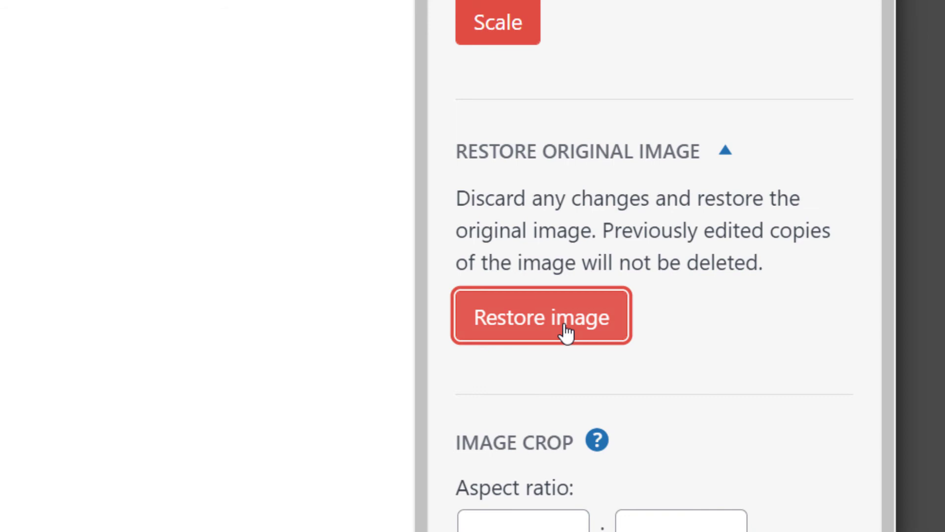
# - Restore the original 1920 × 1080 image, discarding all edits
pyautogui.click(541, 316)
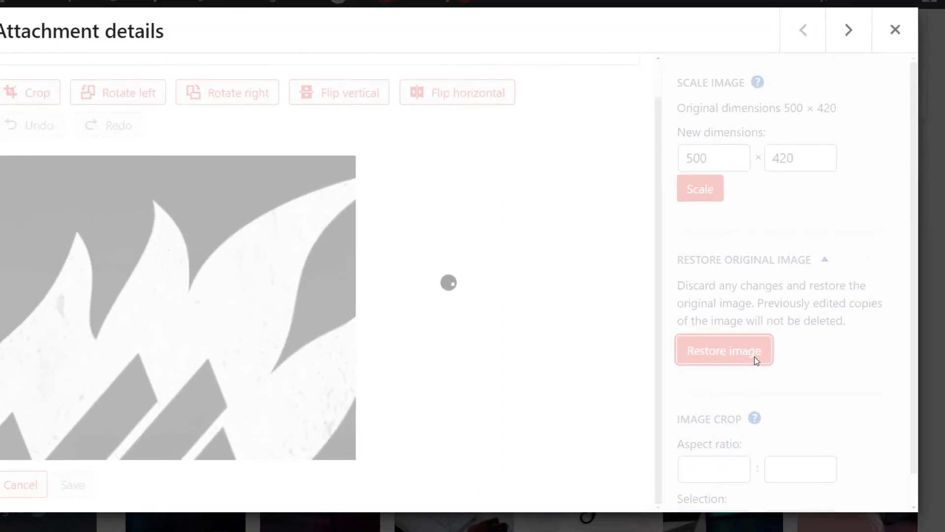
pyautogui.click(724, 351)
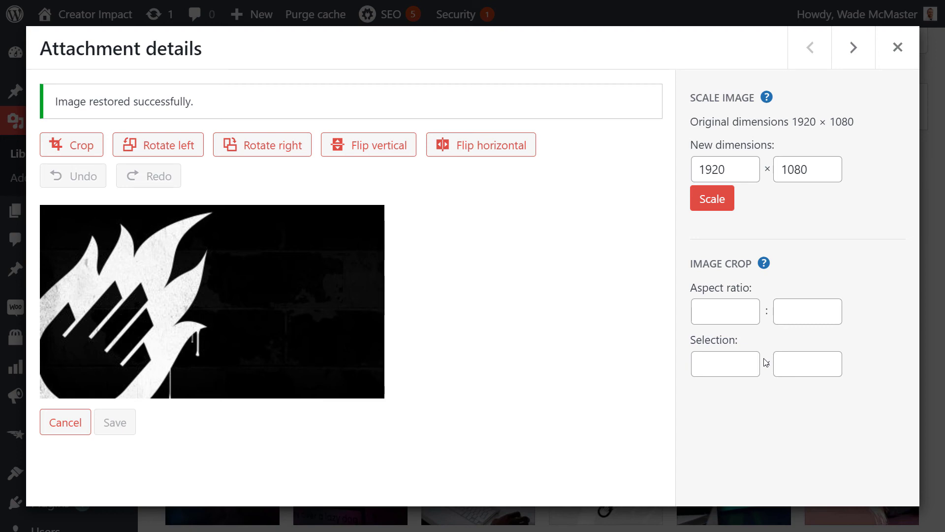
pyautogui.moveTo(513, 331)
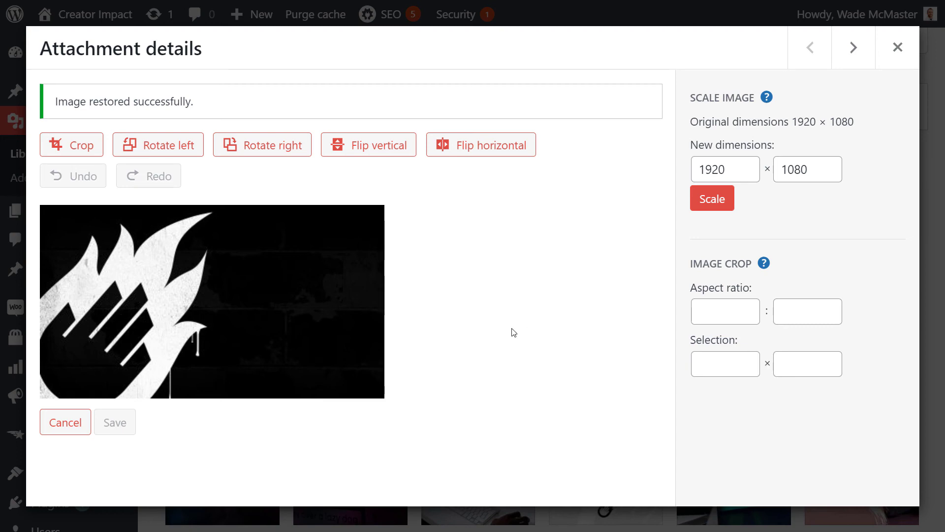
pyautogui.moveTo(449, 431)
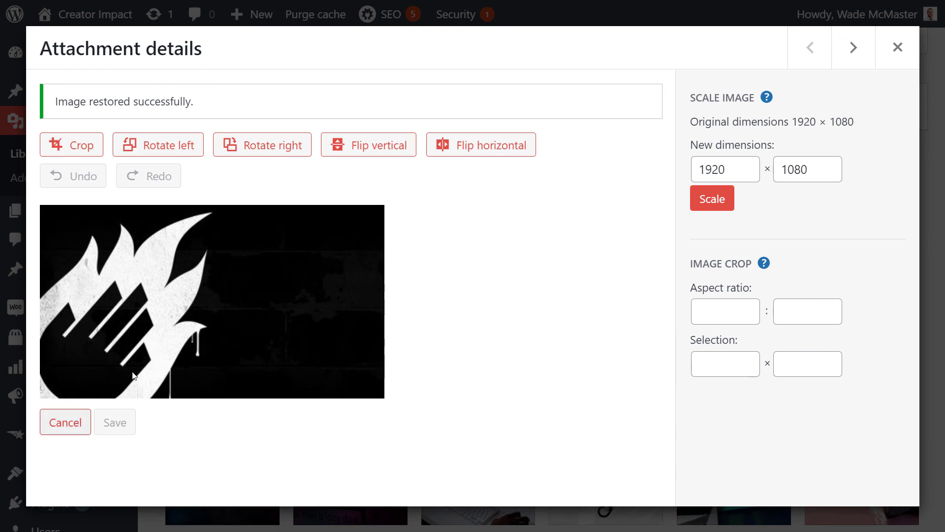
pyautogui.moveTo(897, 48)
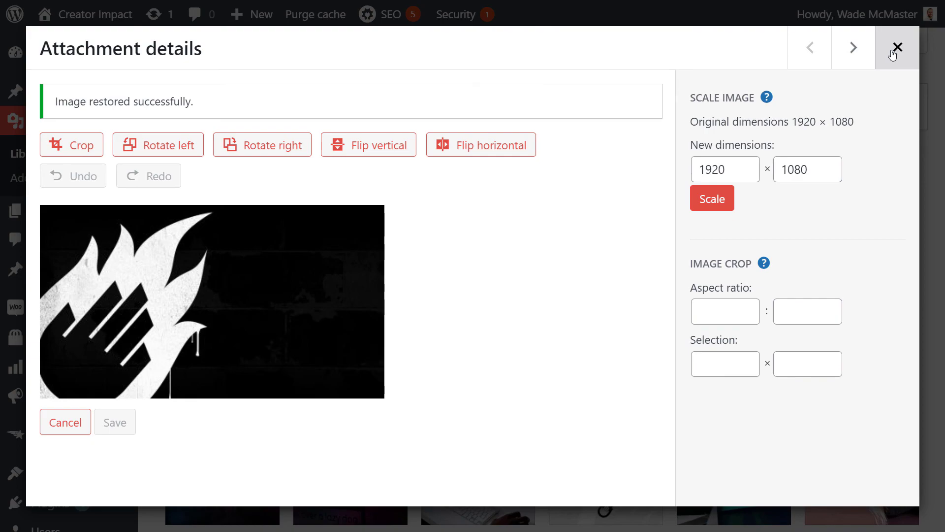
# - Return to attachment details and scroll through the Compress image options and back
pyautogui.click(65, 422)
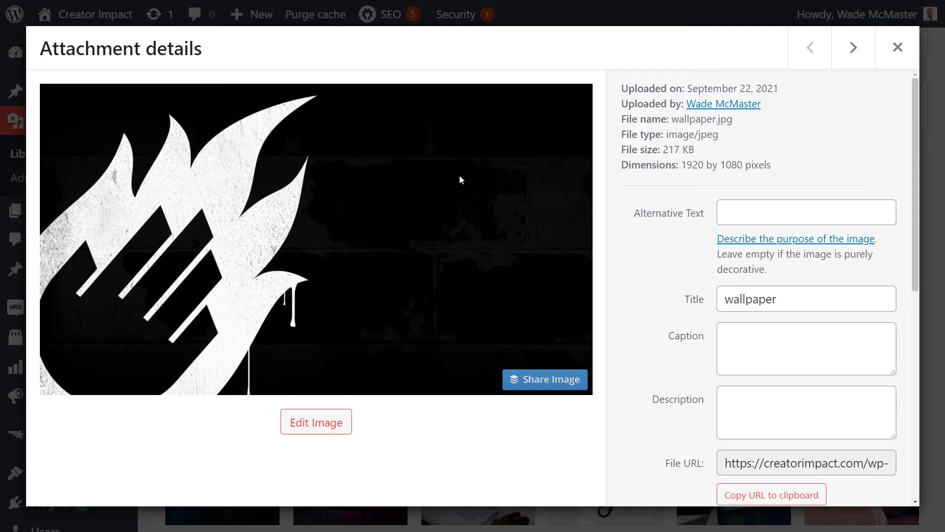
pyautogui.scroll(-3)
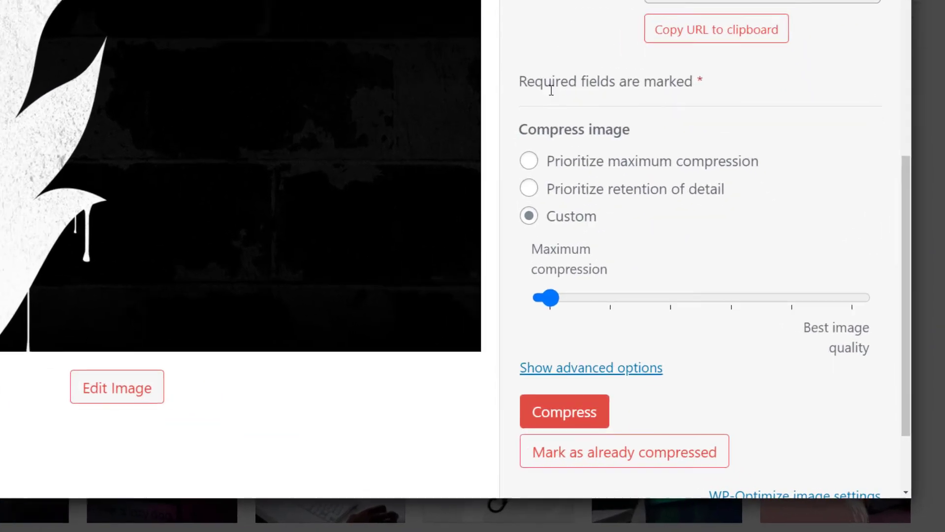
pyautogui.scroll(-3)
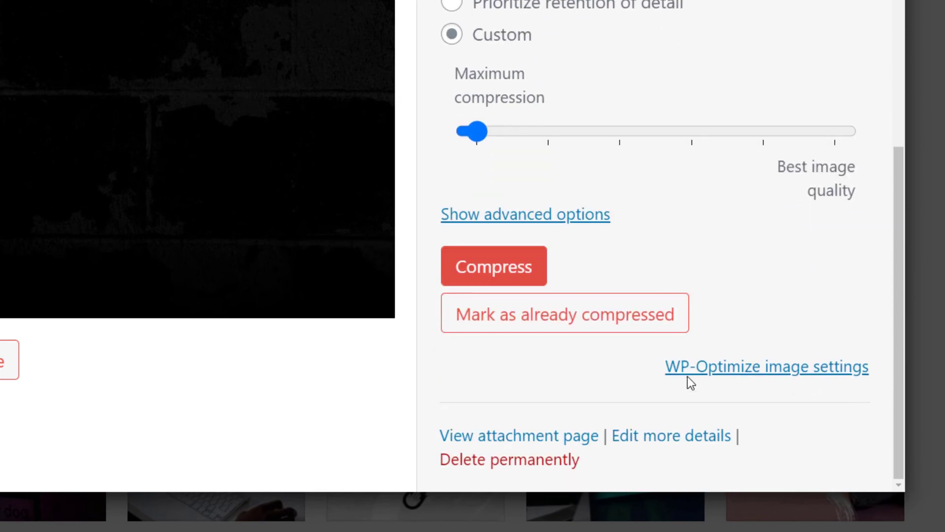
pyautogui.moveTo(762, 374)
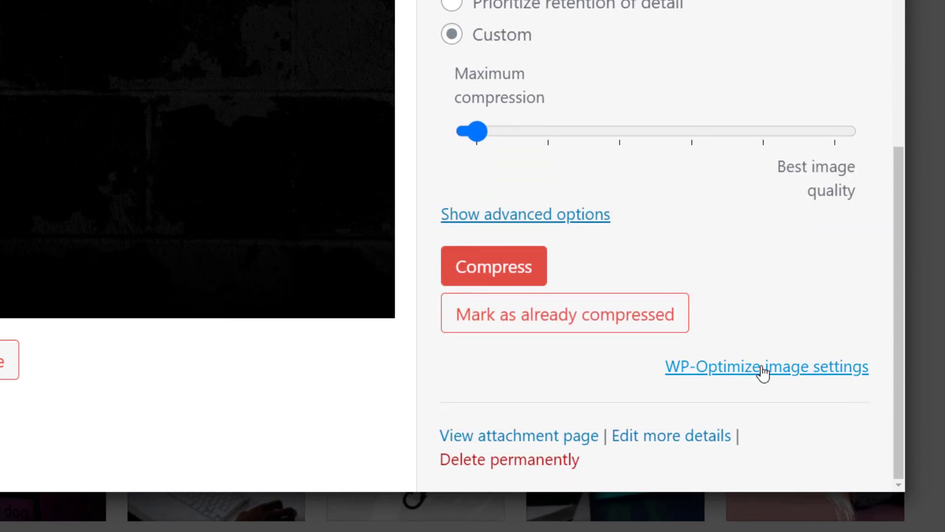
pyautogui.moveTo(704, 377)
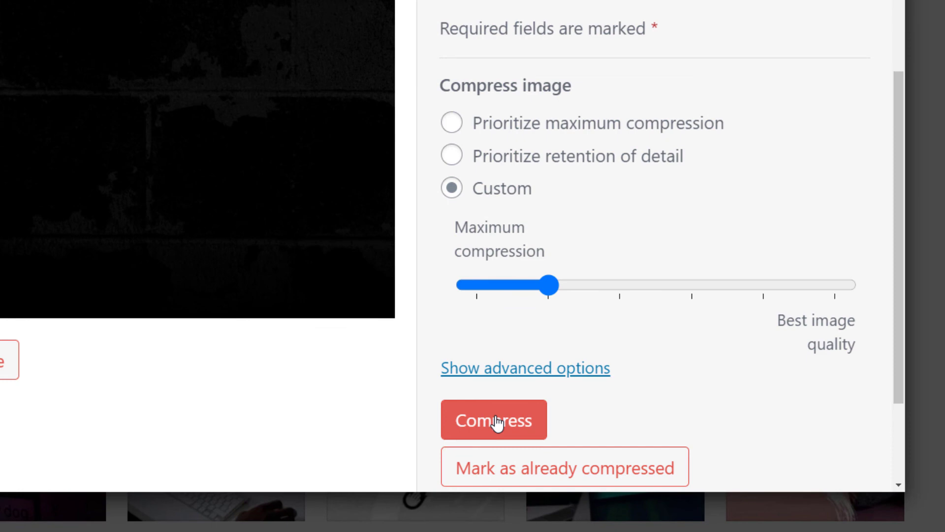
pyautogui.scroll(3)
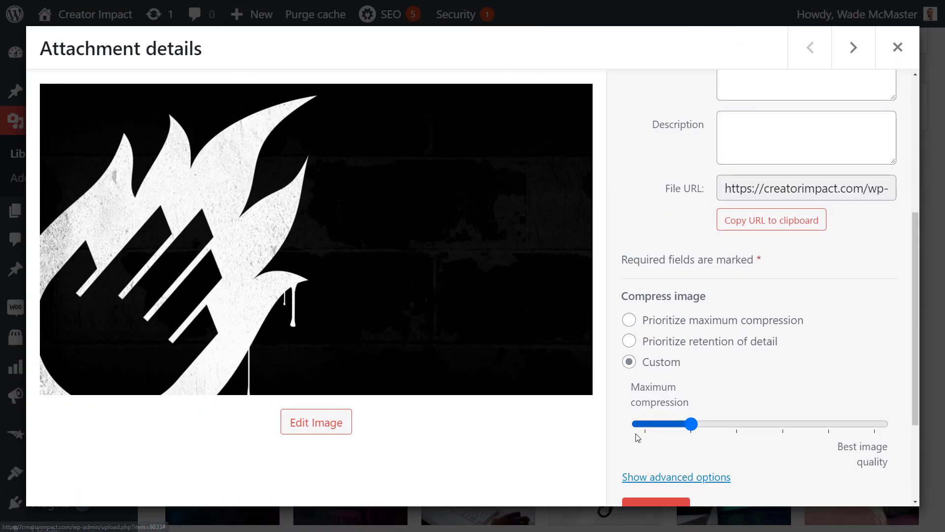
pyautogui.scroll(3)
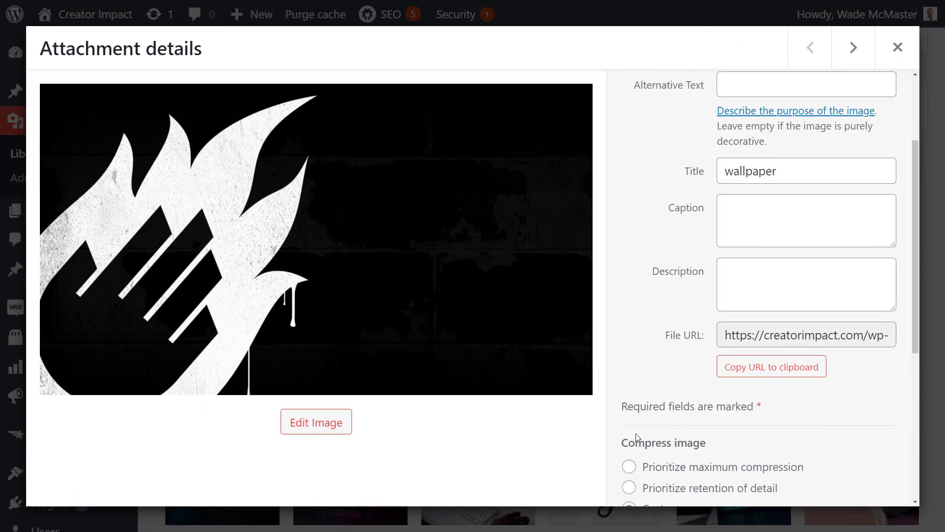